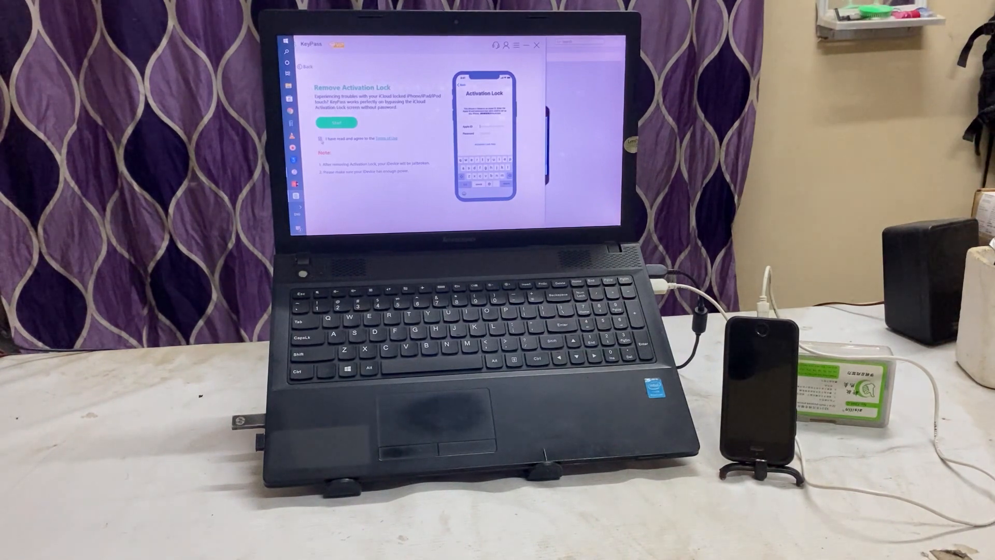
# Step: Start the Activation Lock removal so KeyPass loads the connected iPhone's device information
pyautogui.click(336, 122)
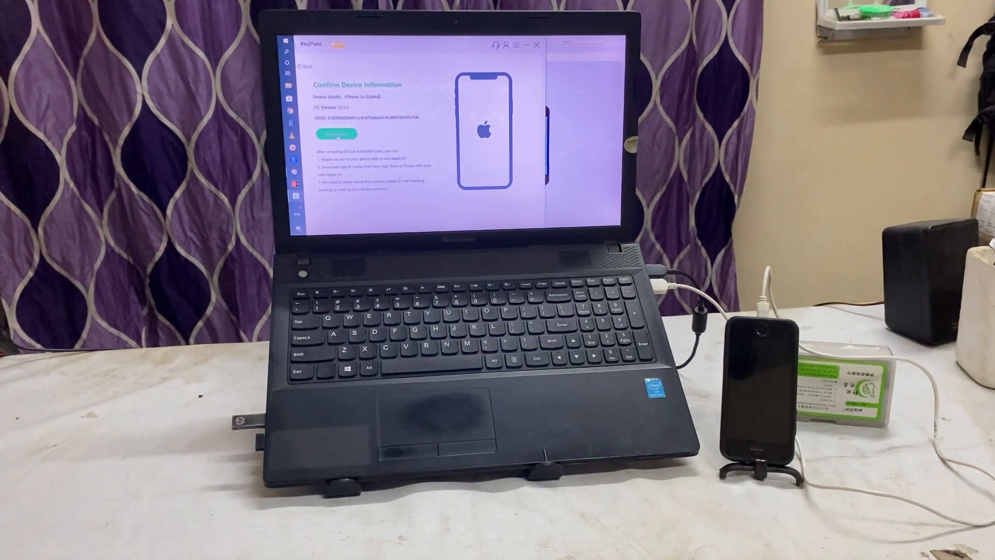
# Step: Confirm the iPhone's device details and begin removing the Activation Lock
pyautogui.click(336, 133)
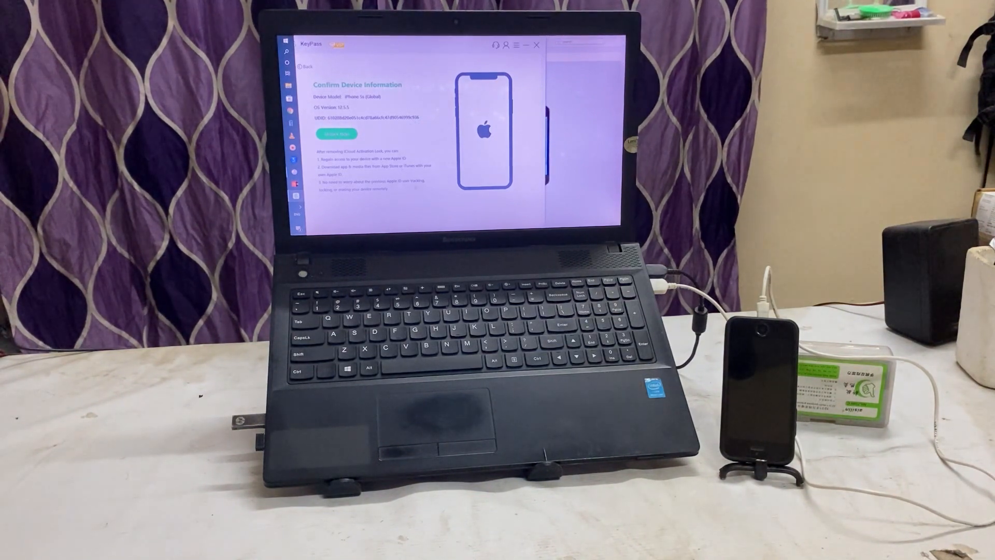
pyautogui.click(337, 133)
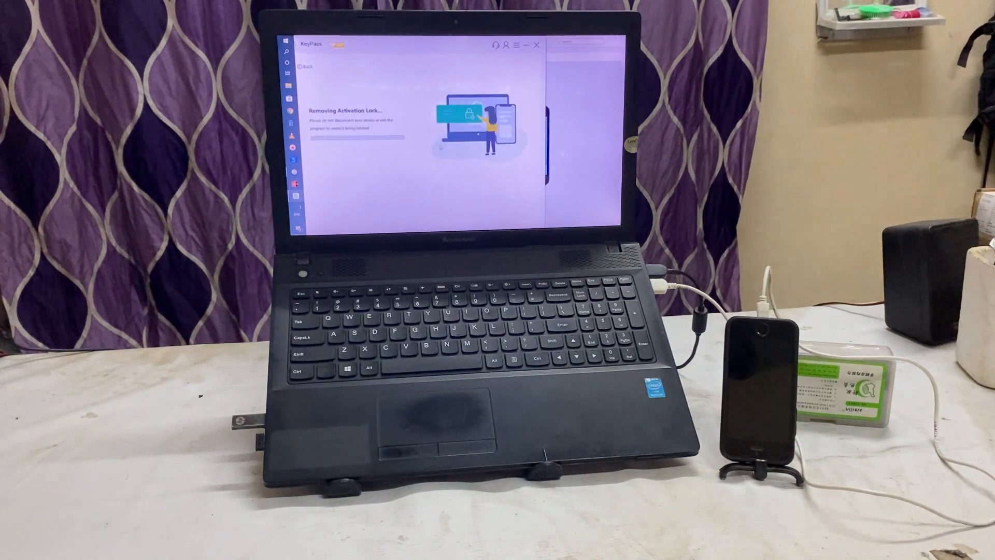